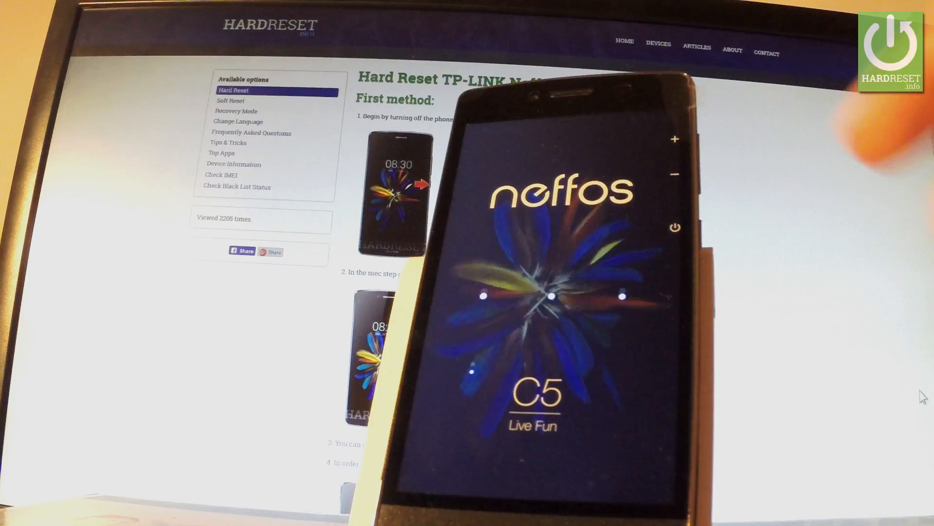
drag(609, 259, 548, 325)
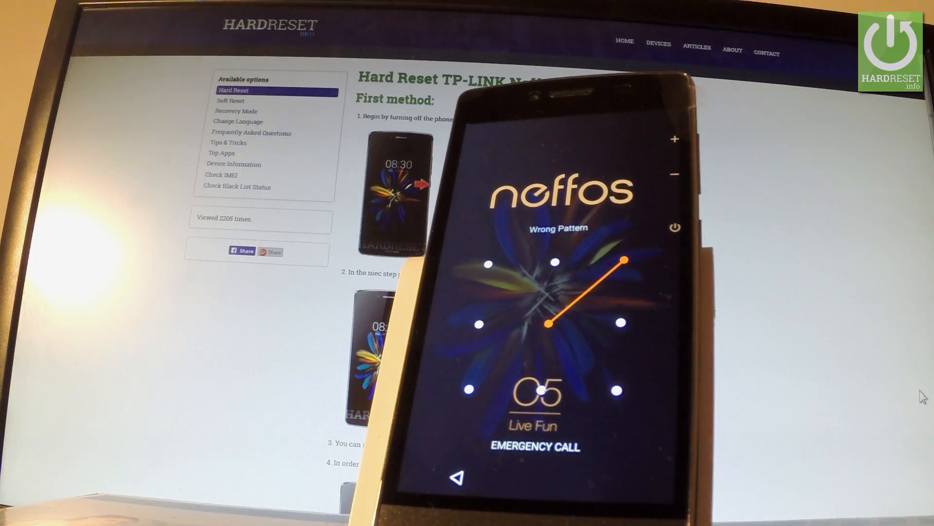